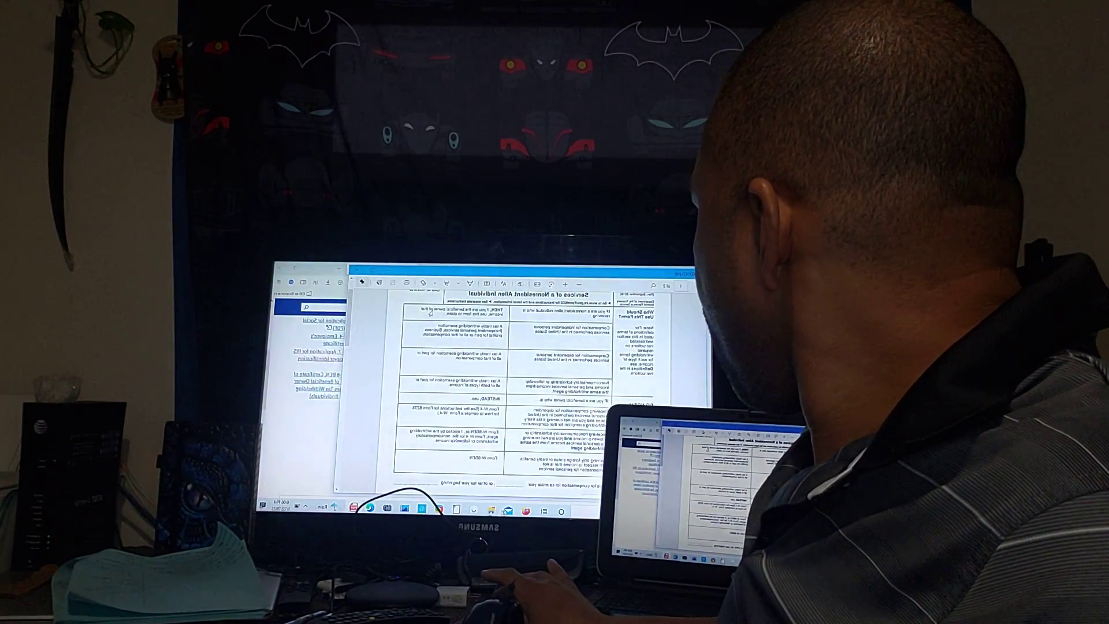
{"action": "scroll", "scroll_direction": "down", "scroll_amount": 3}
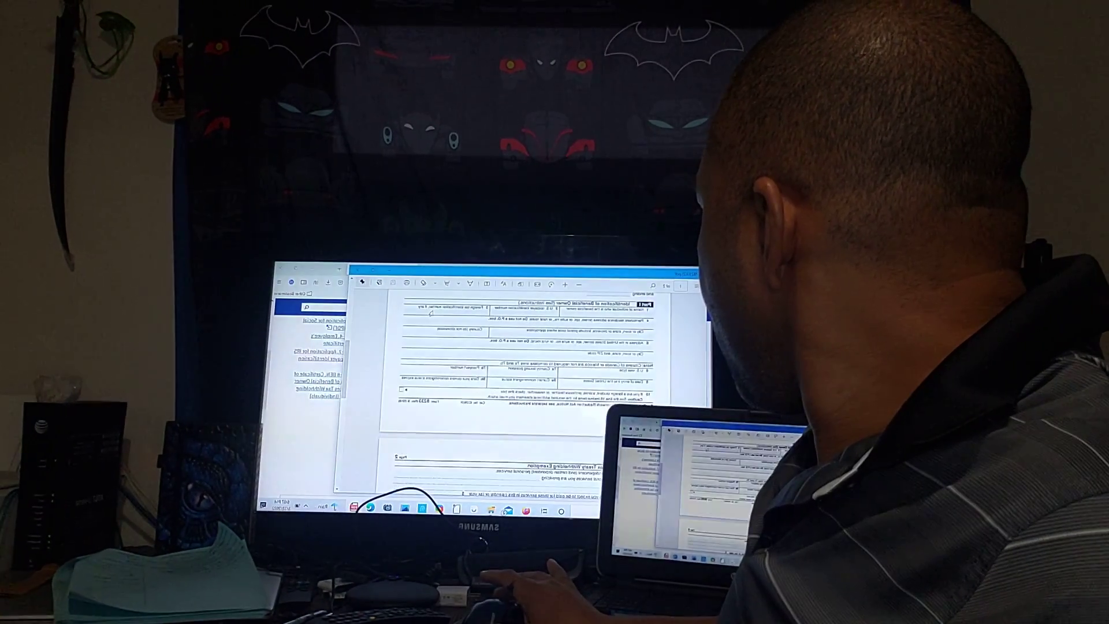
{"action": "scroll", "scroll_direction": "down", "scroll_amount": 3}
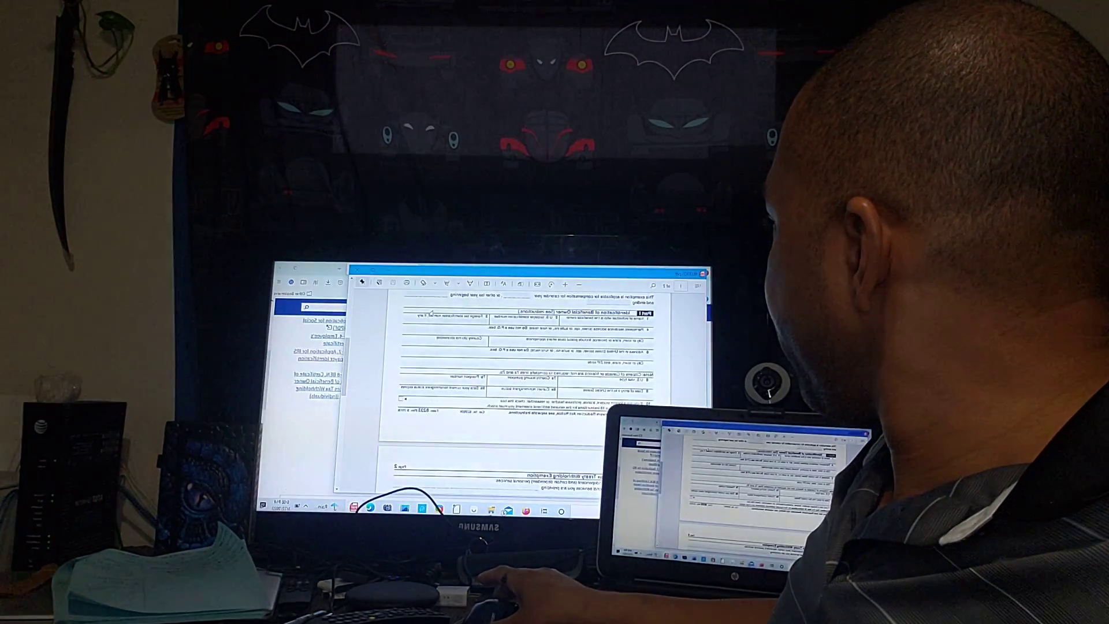
{"action": "scroll", "scroll_direction": "down", "scroll_amount": 3}
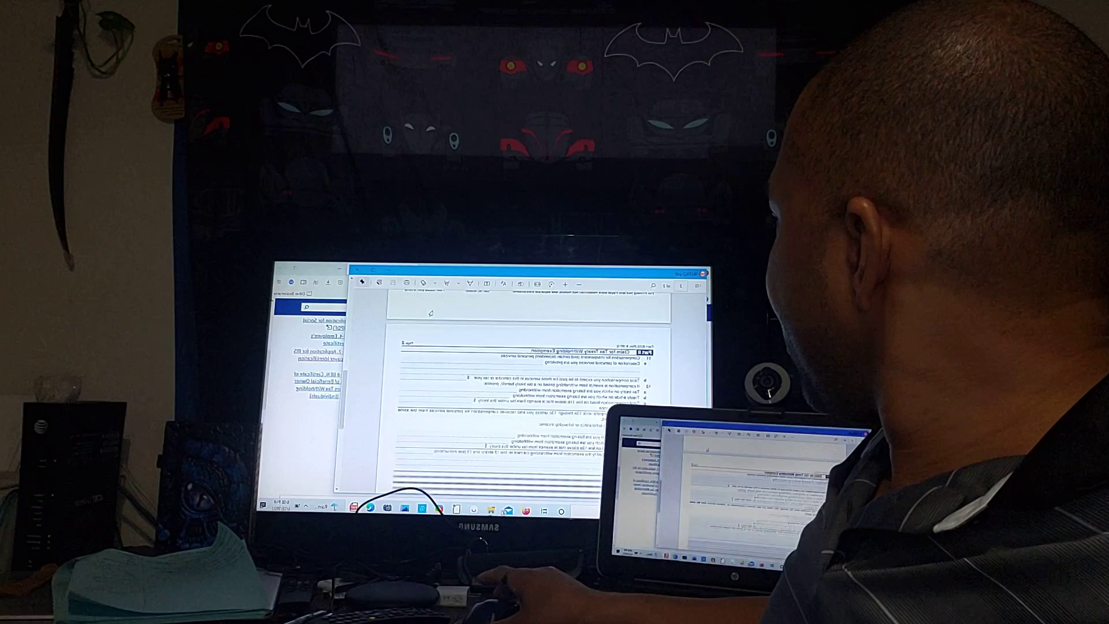